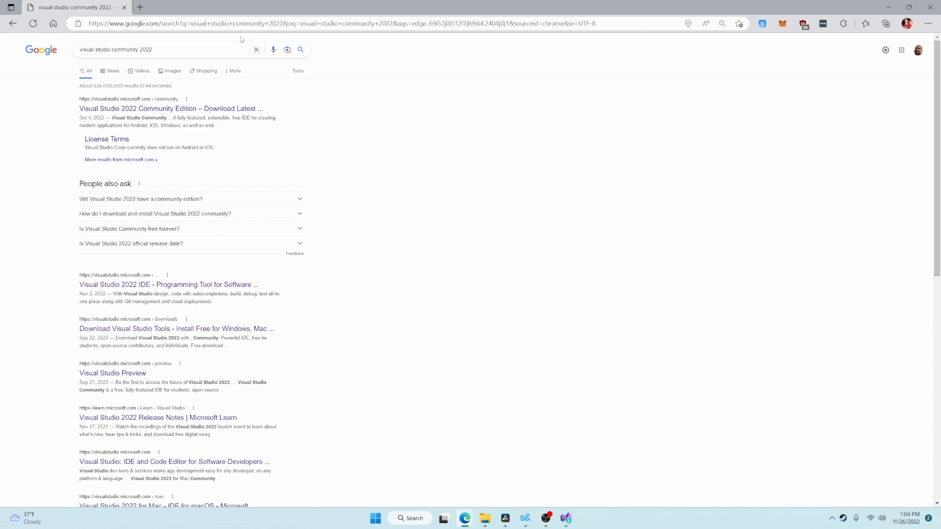
Open the Visual Studio 2022 Community result and download the installer
left_click(170, 109)
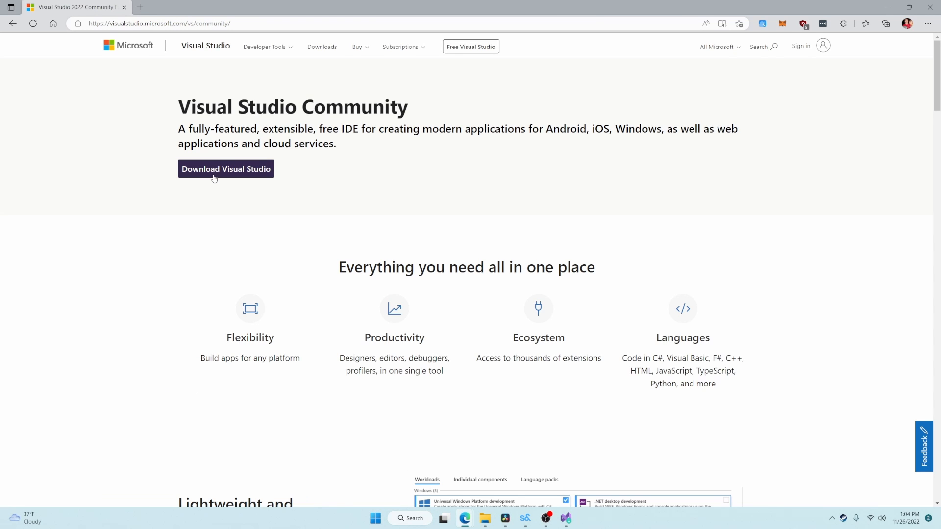
left_click(225, 169)
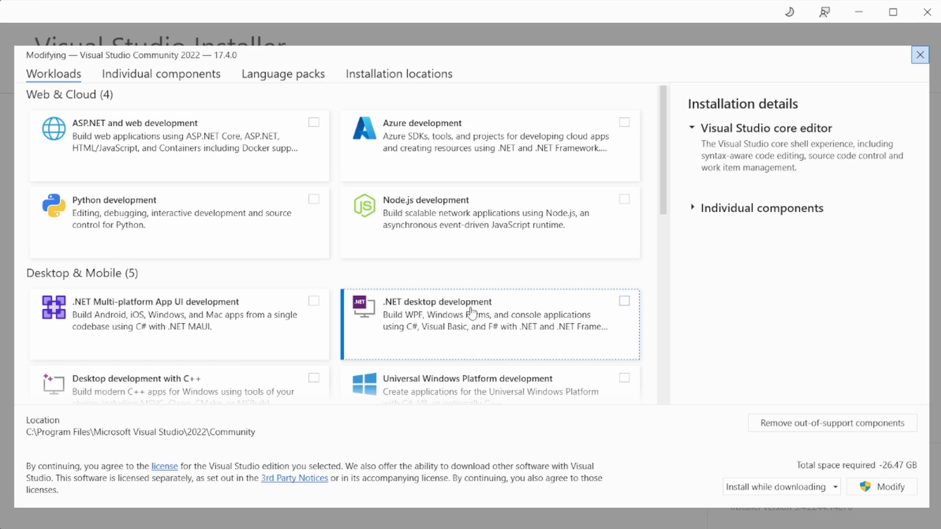
Tick .NET desktop development and the Razor Language Services component found by searching 'ra'
left_click(623, 301)
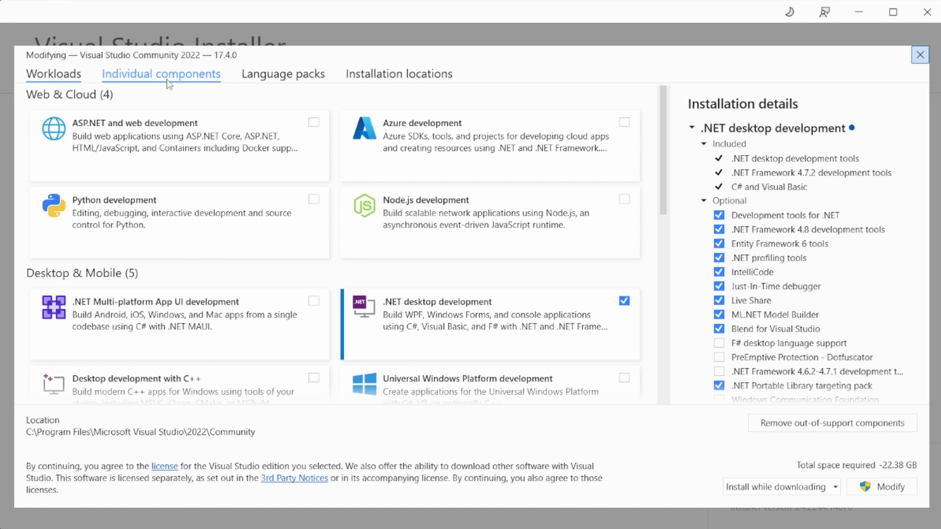
type("razor")
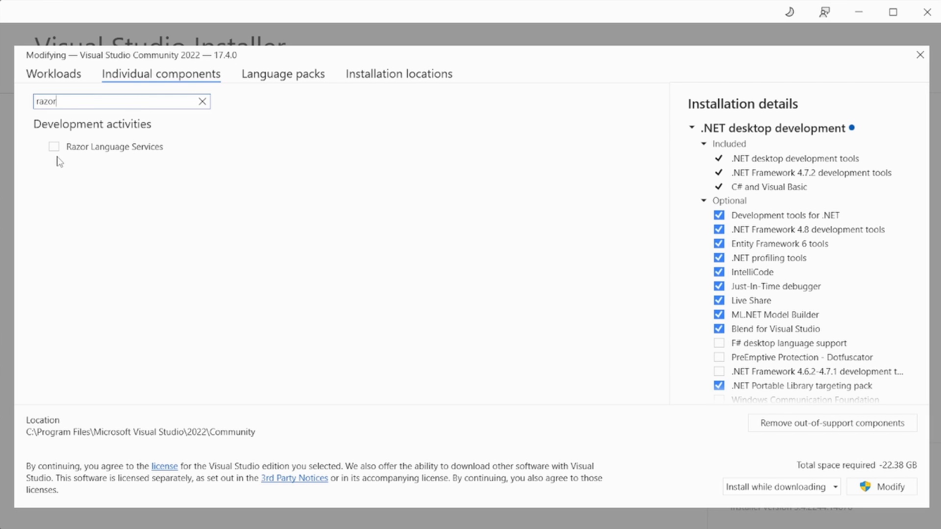
left_click(54, 147)
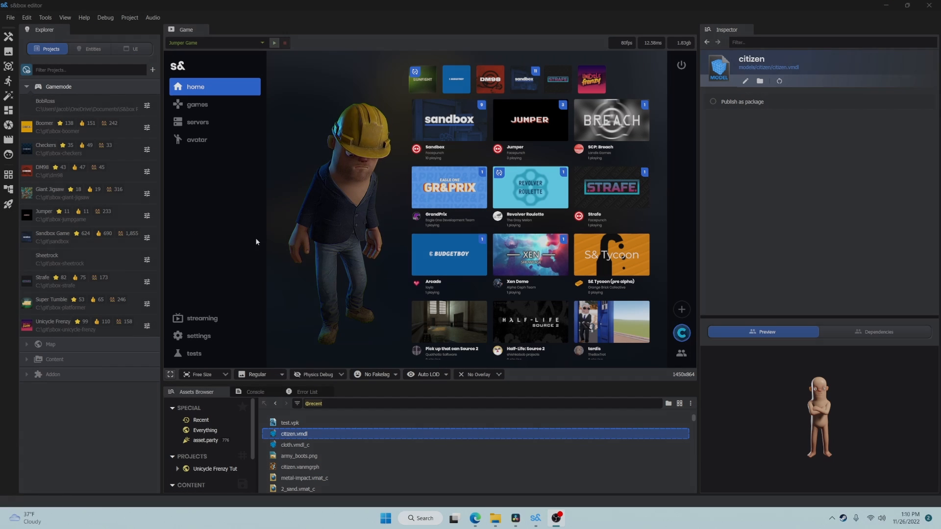
Create a new Game project via Create new..., titled 'My Game'
left_click(152, 69)
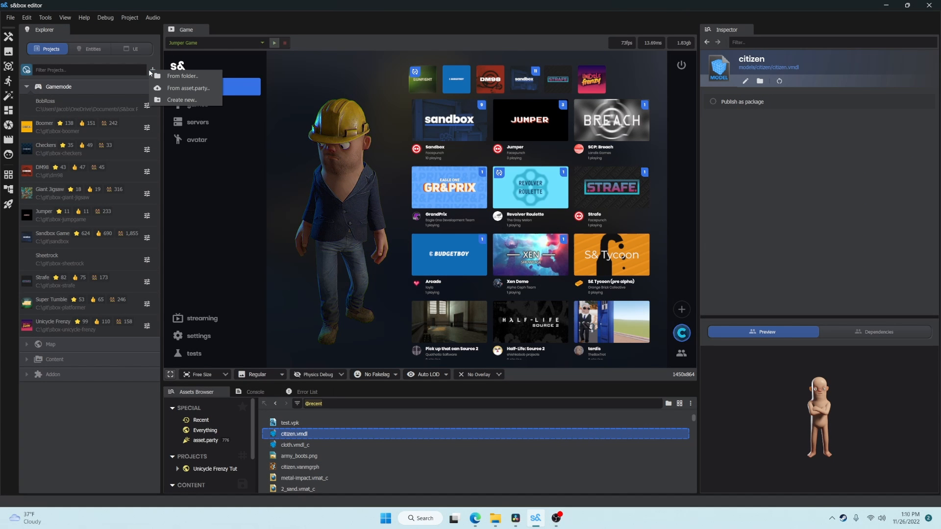
mouse_move(182, 100)
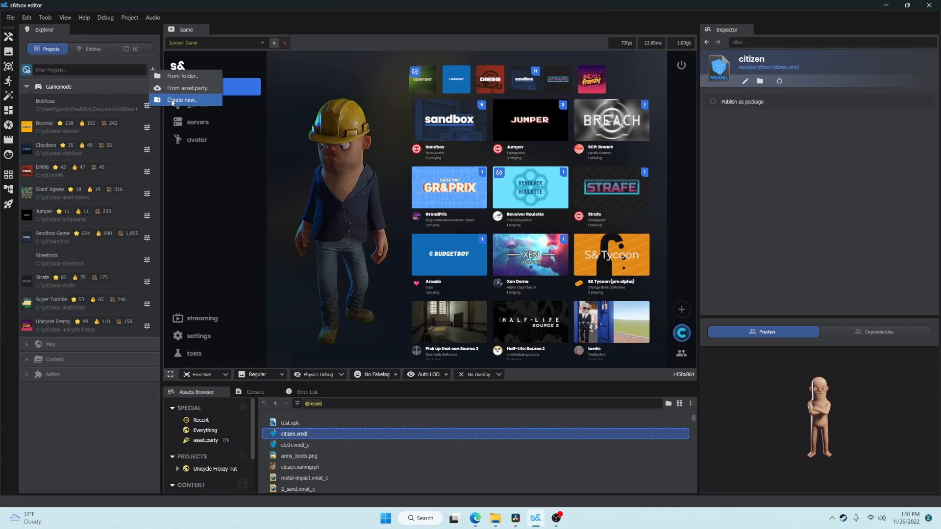
left_click(182, 100)
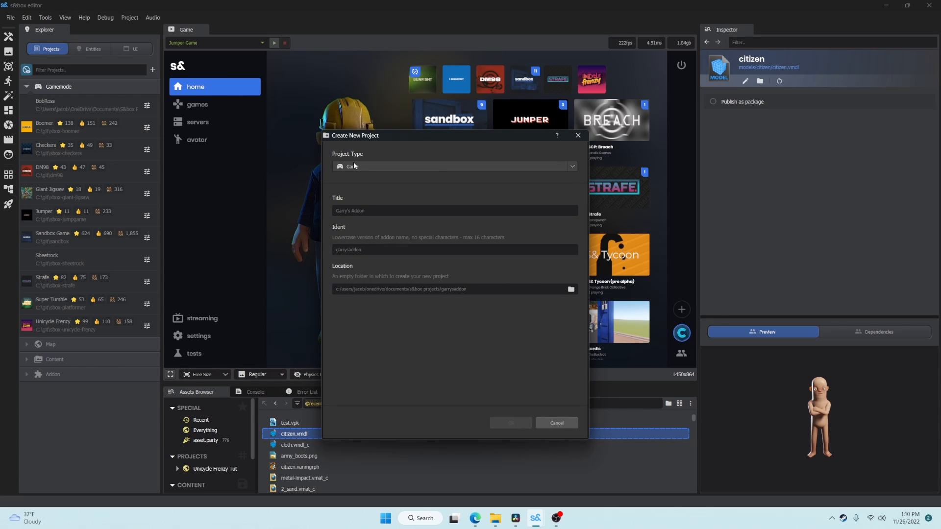
left_click(454, 211)
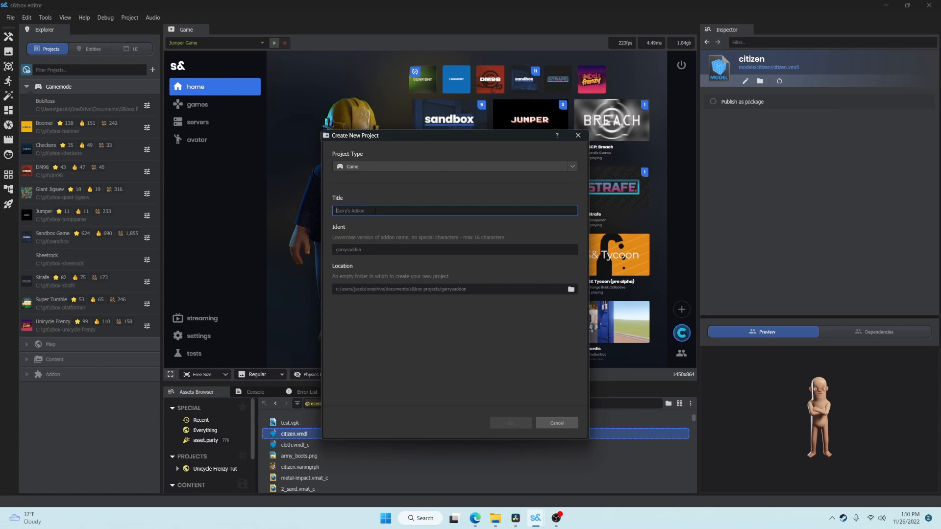
type("My Game")
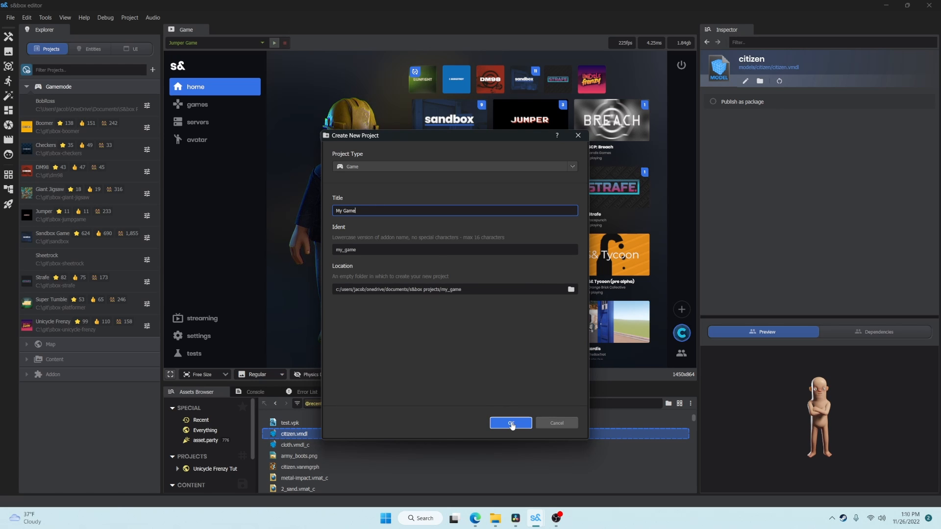
left_click(509, 423)
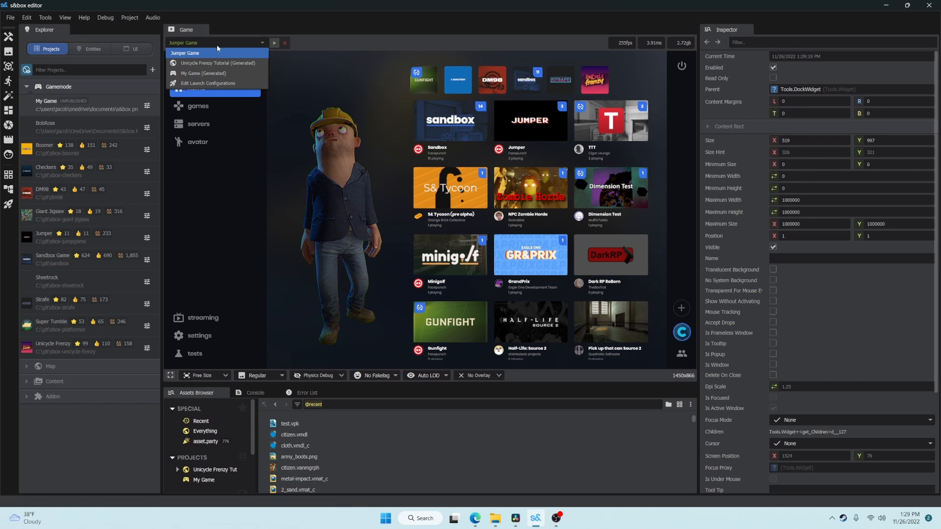
Select the My Game (Generated) launch configuration and press Play
left_click(203, 73)
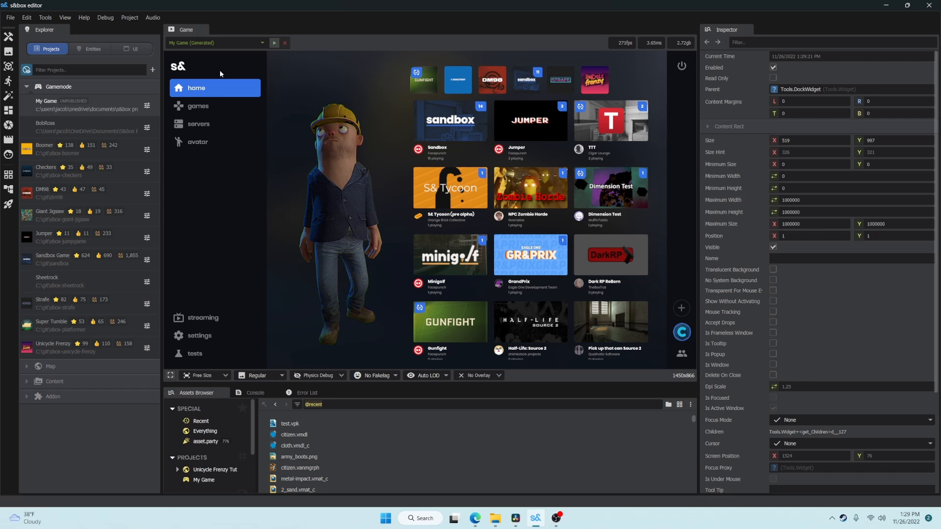
left_click(274, 42)
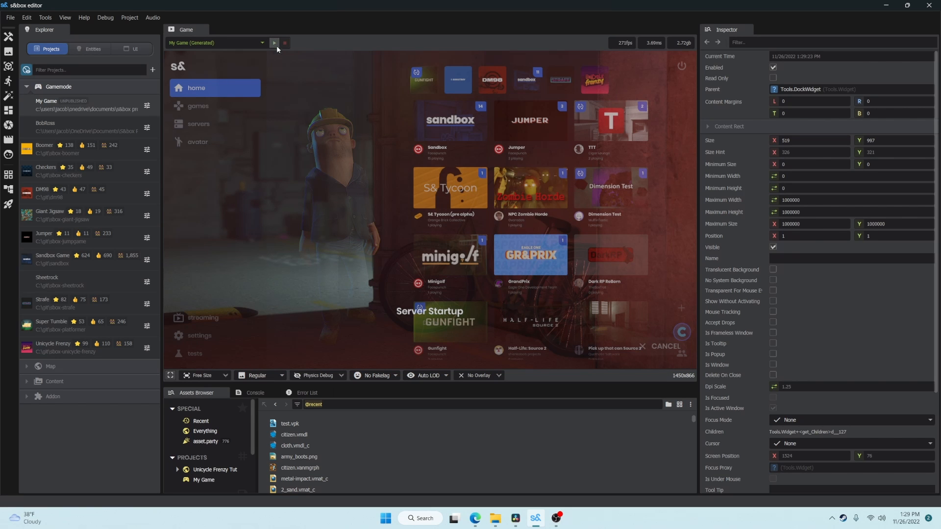
left_click(274, 42)
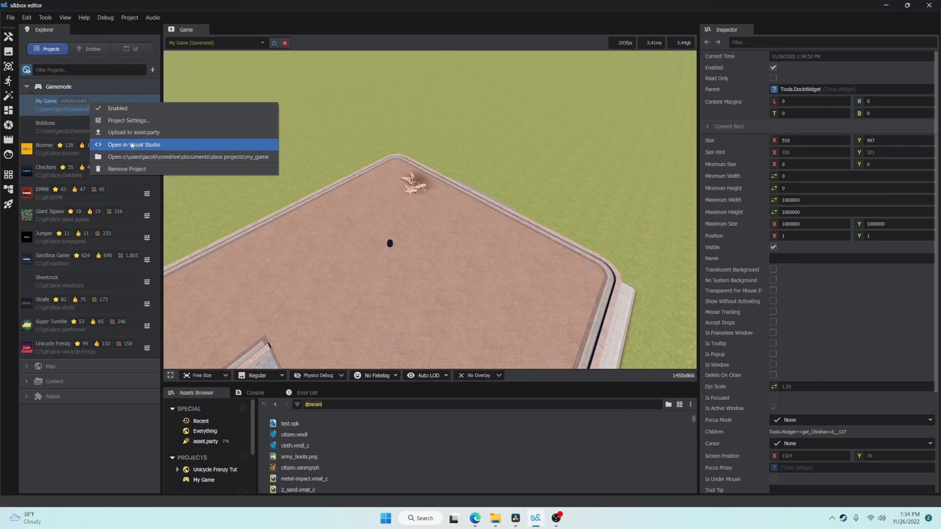
Open My Game in Visual Studio and view Game.cs from Solution Explorer
left_click(134, 144)
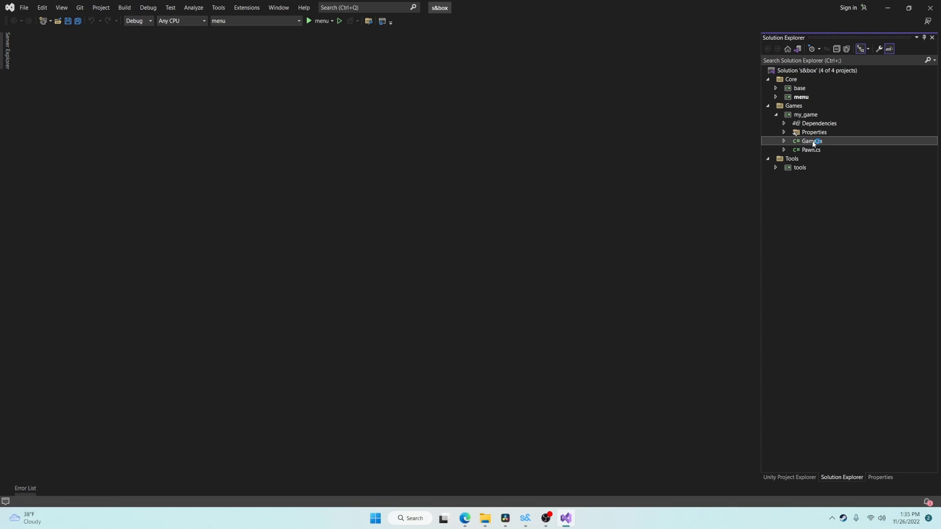
double_click(811, 141)
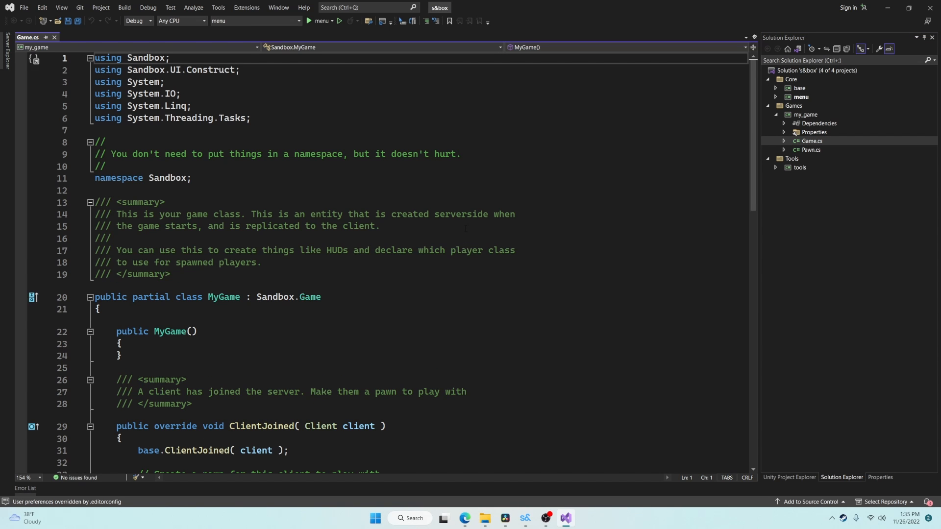
scroll("down", 3)
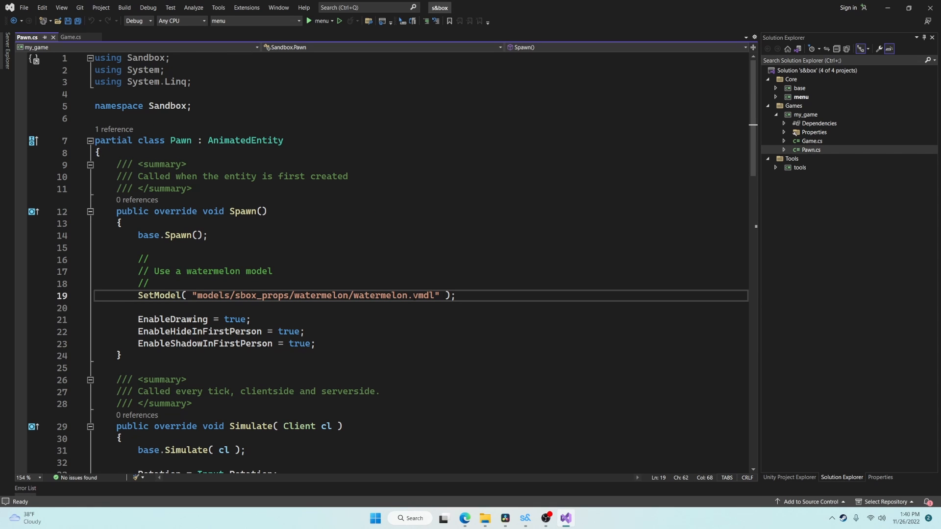
Set ragdoll.SetModel to the watermelon model path, save Pawn.cs, then type 'error' below
double_click(315, 295)
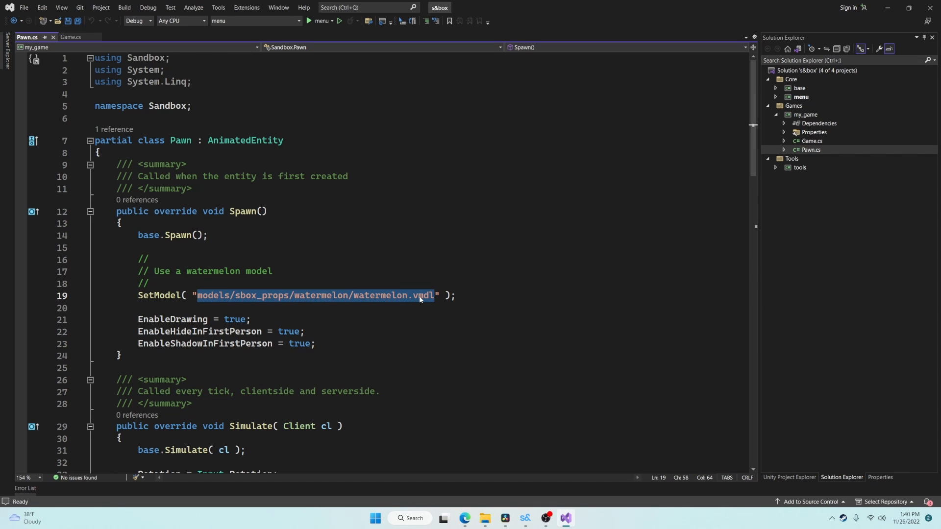
scroll("down", 3)
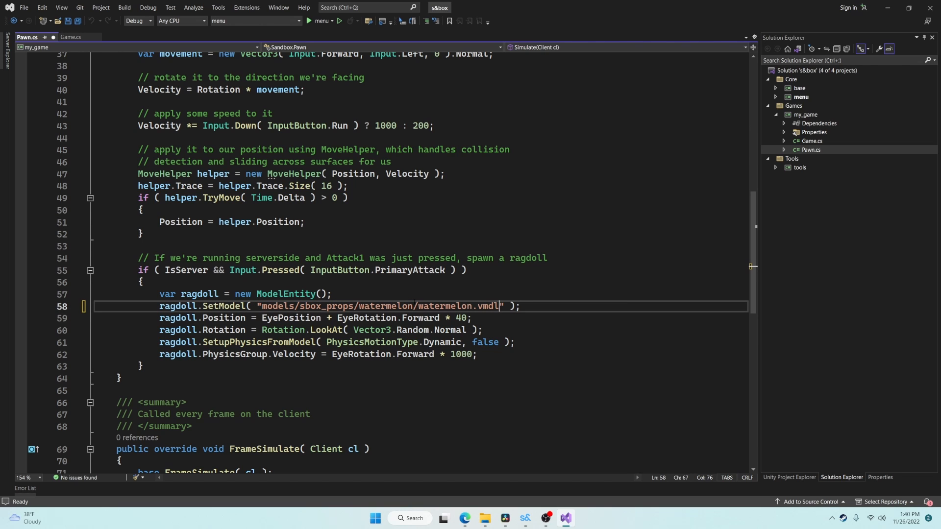
key("ctrl+s")
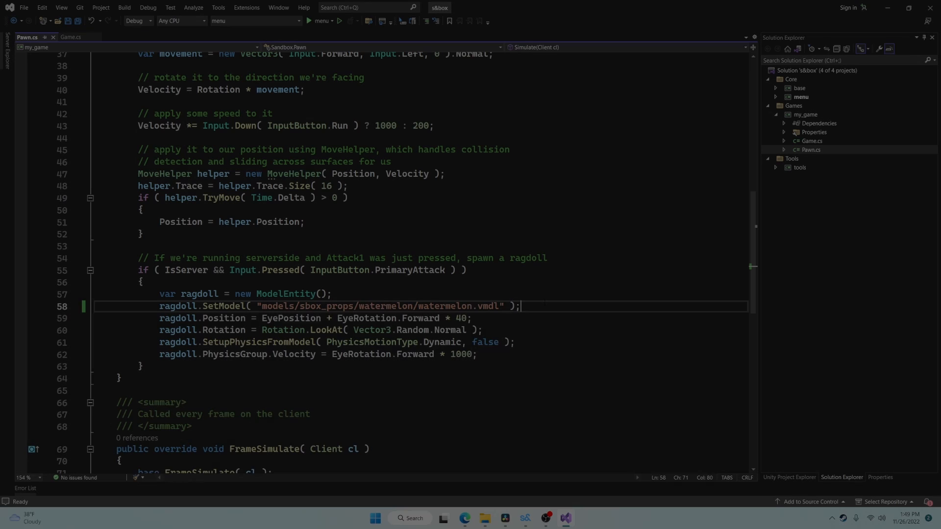
type("error")
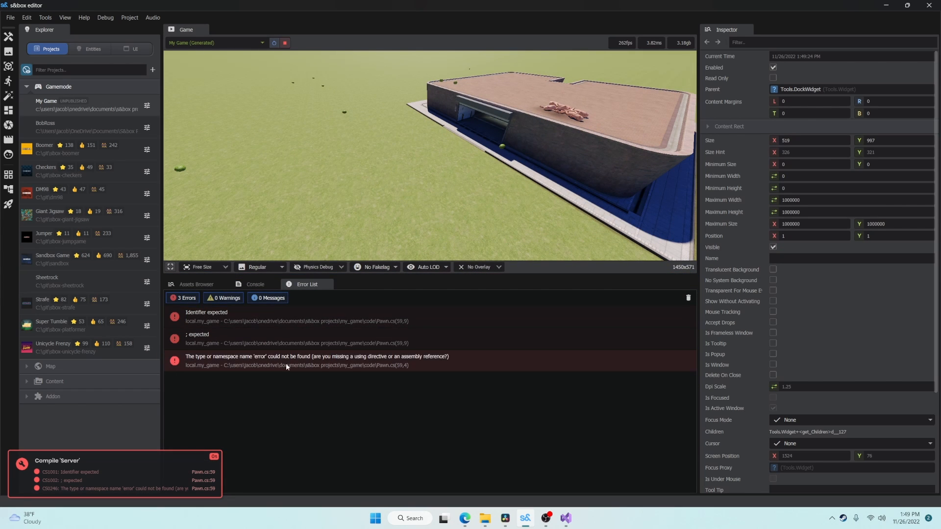
mouse_move(346, 369)
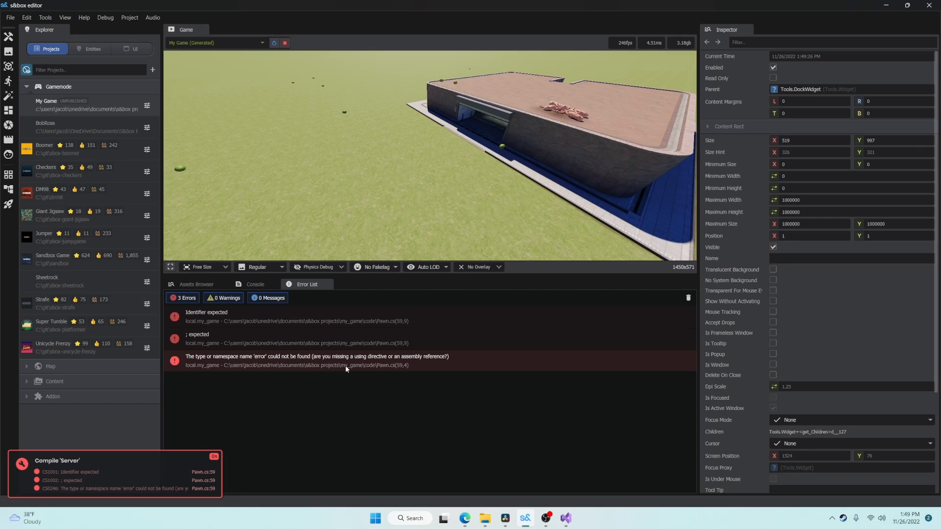